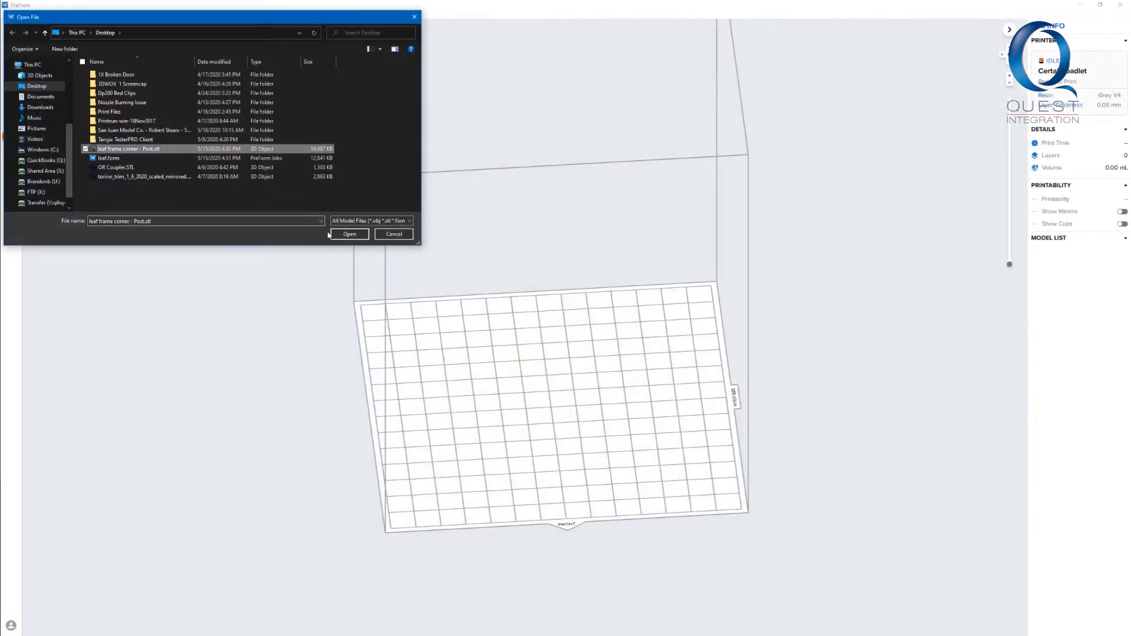
Load the 'leaf frame corner - Post.stl' model from the Desktop onto the build platform
click(350, 233)
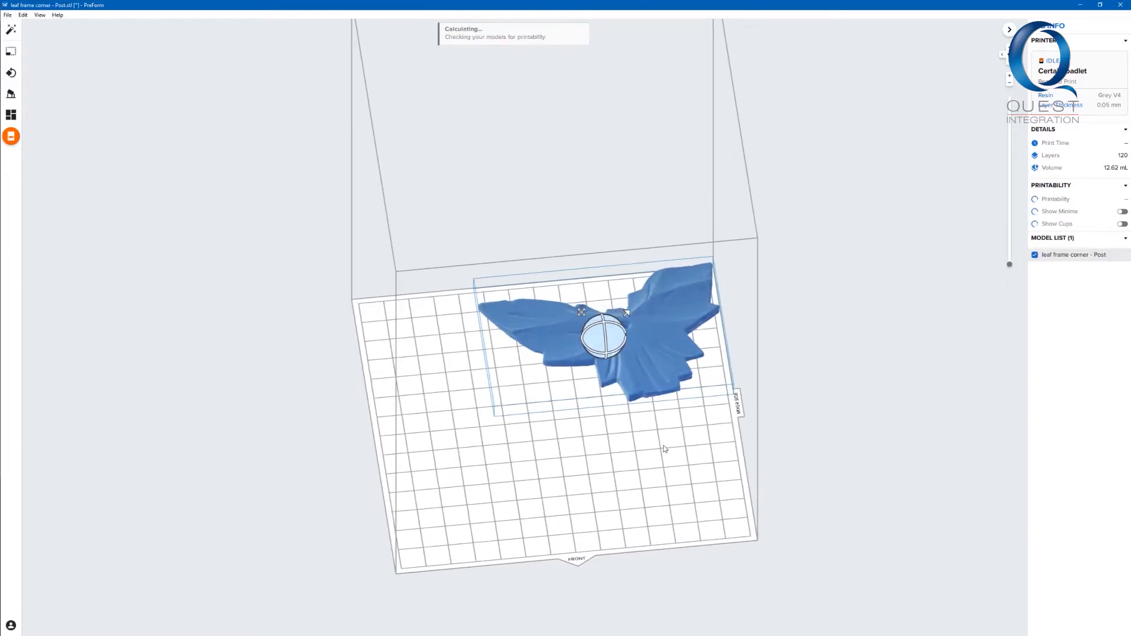
Stand the model upright with the Orientation tool, raising it from 120 to 830 layers
click(10, 51)
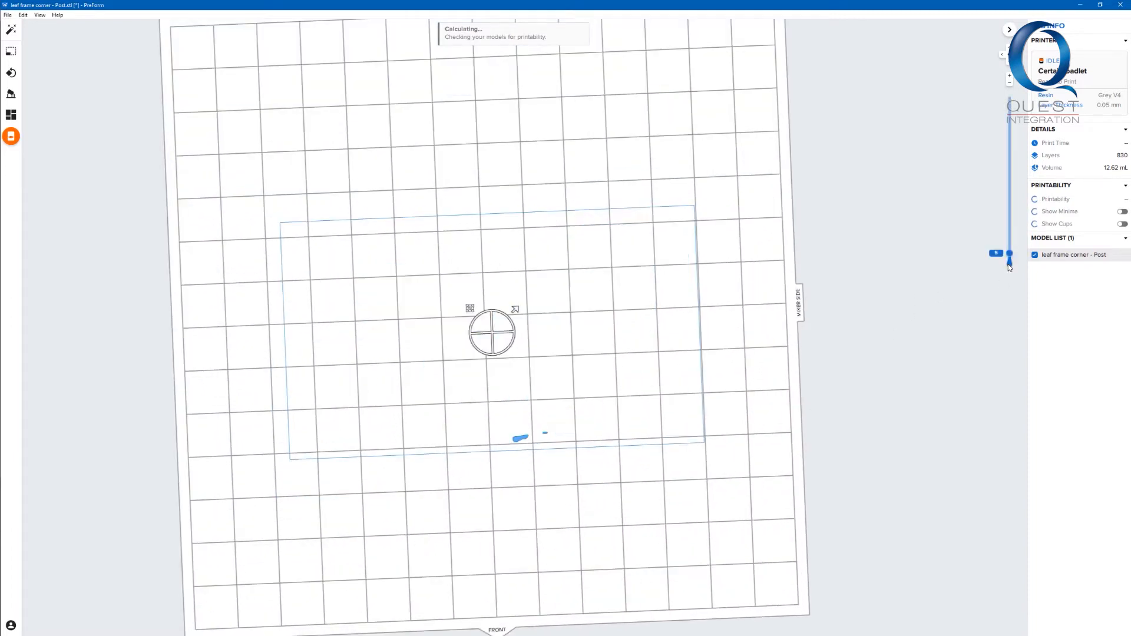
Scrub the layer slider to preview higher slices, then return to the whole model
drag(1009, 264, 1009, 241)
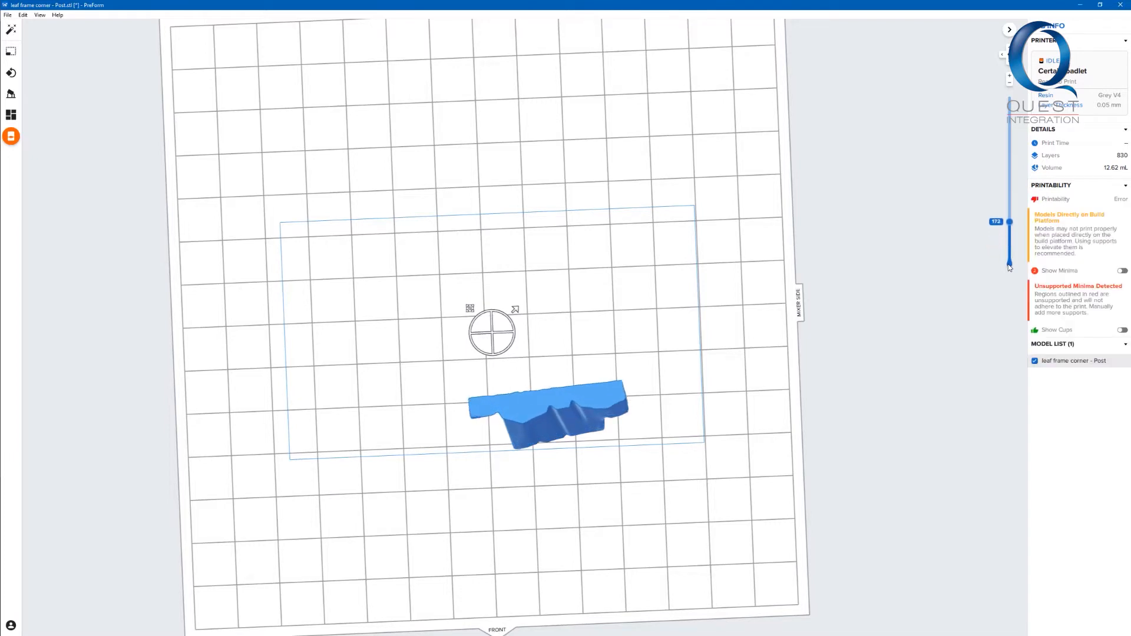
drag(1009, 222, 1009, 207)
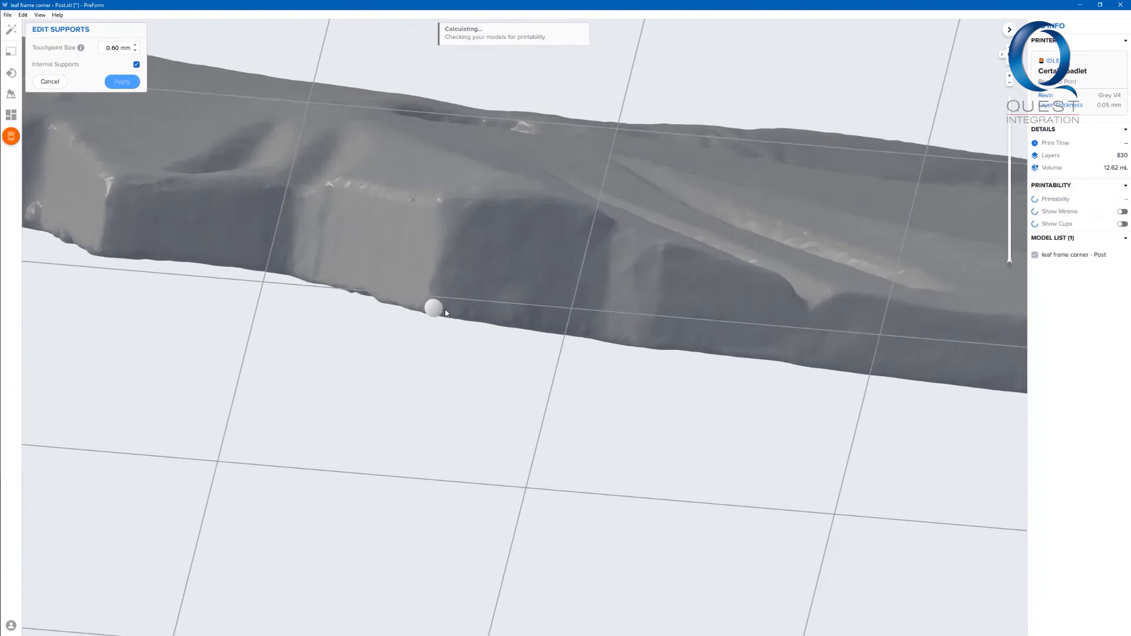
Place manual support touchpoints on the model and apply them with a Full Raft
click(473, 309)
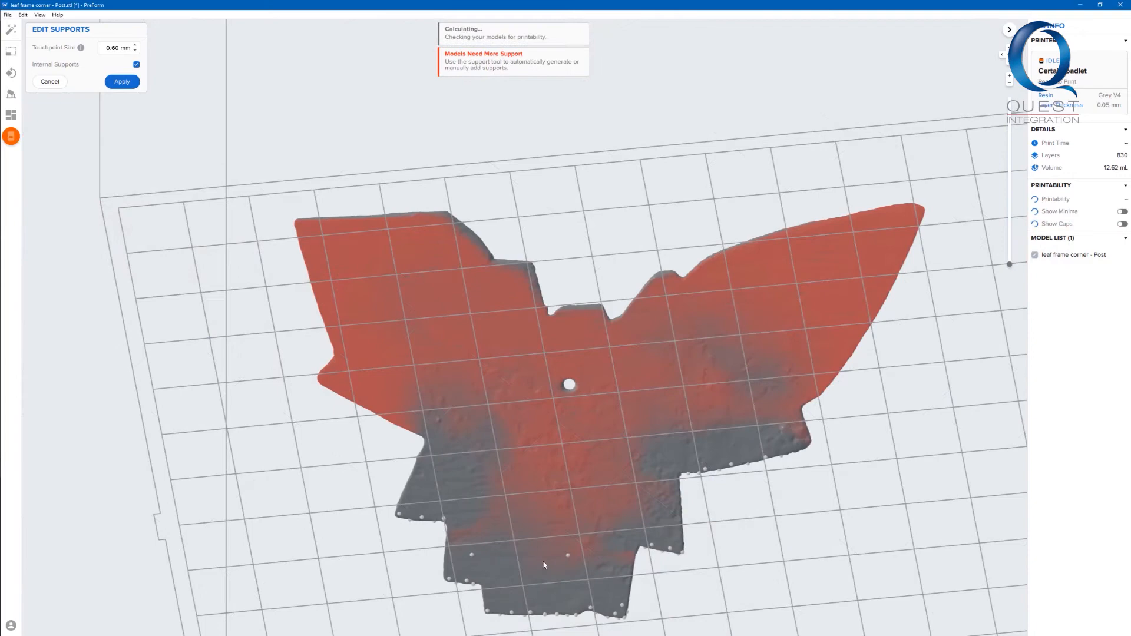
mouse_move(790, 414)
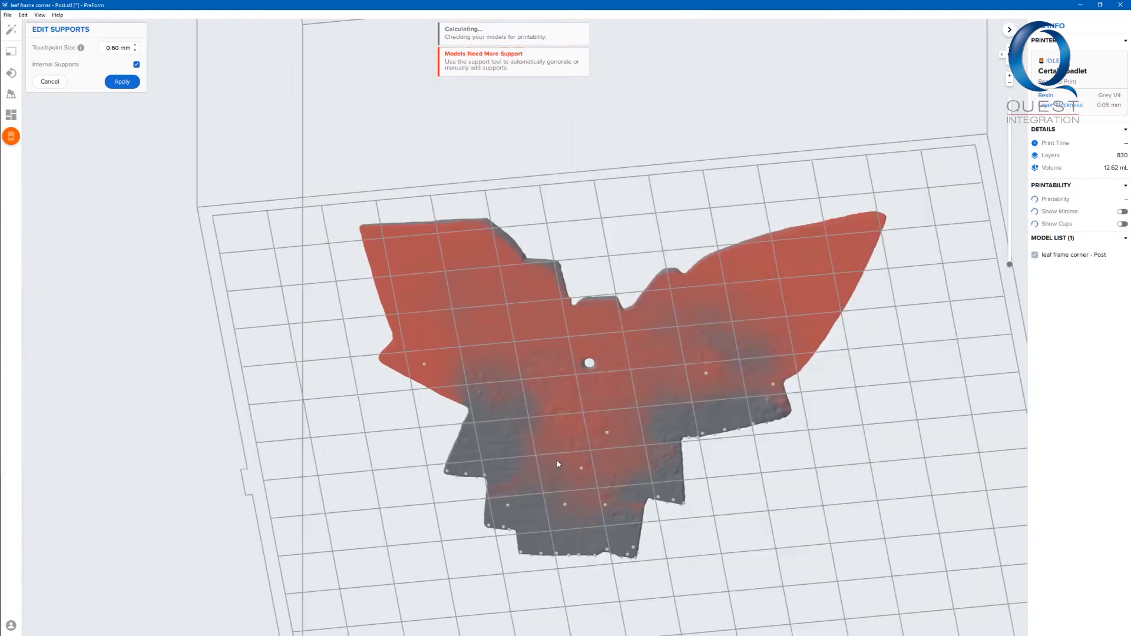
scroll(up, 3)
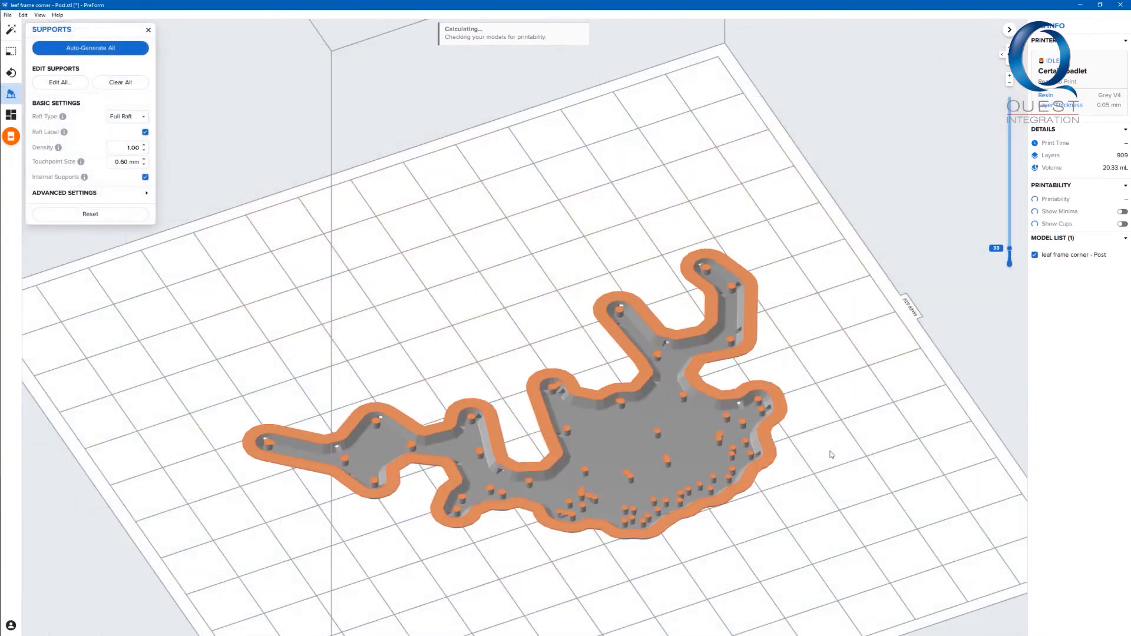
Send the 'leaf frame corner - Post' job to the CertainToadlet printer and upload it
click(89, 48)
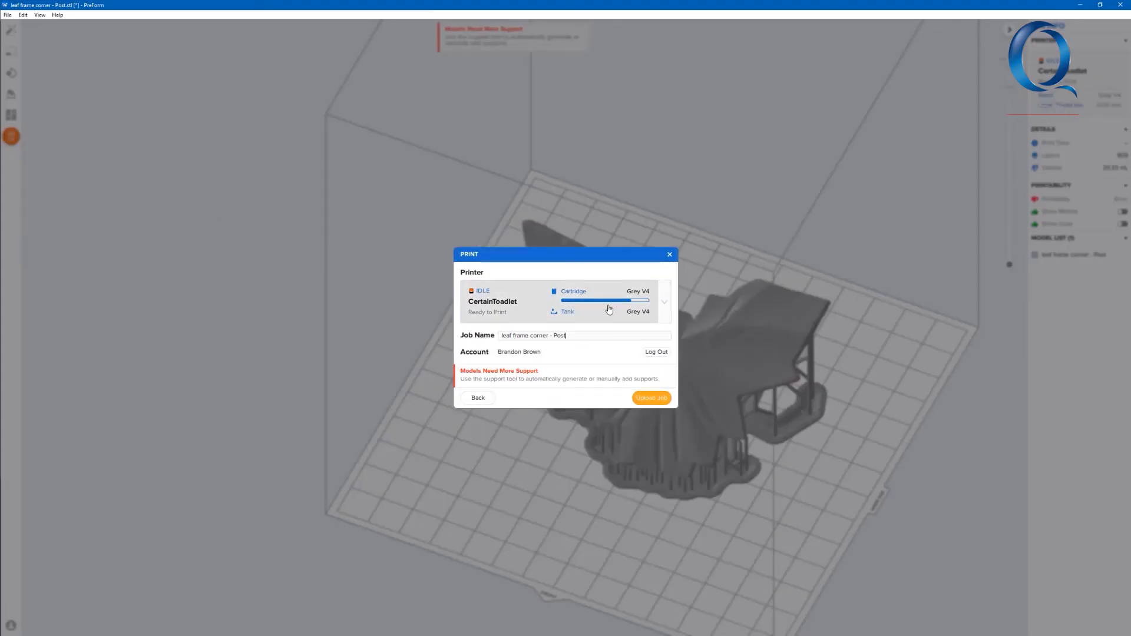
click(650, 397)
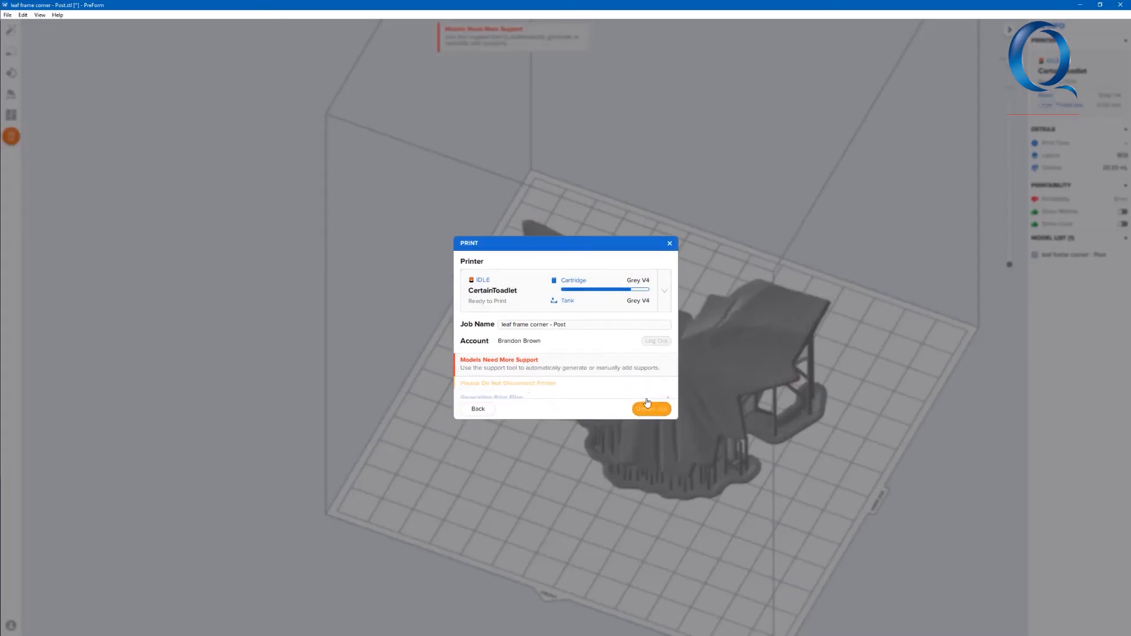